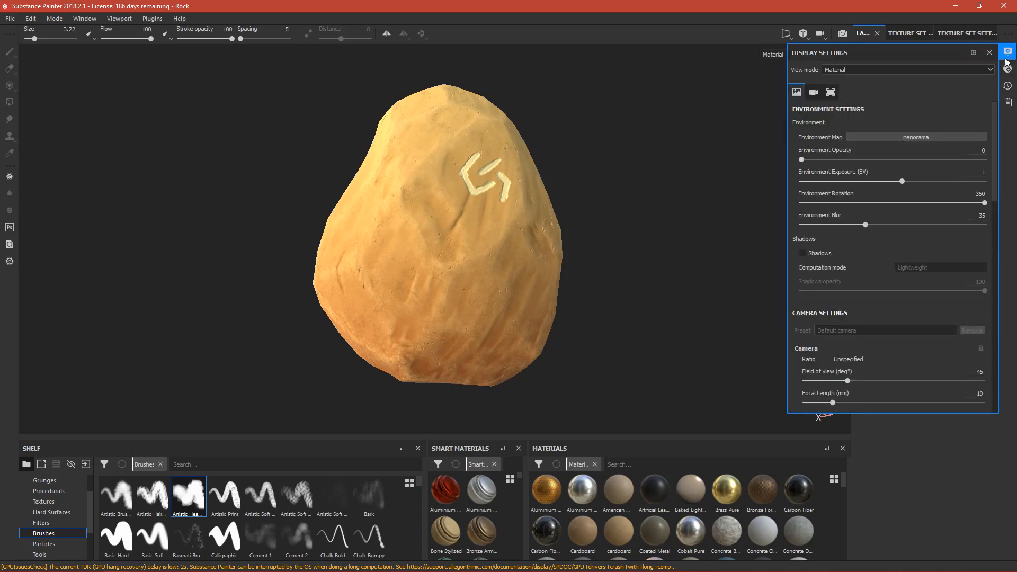
- Show the Display Settings panel with the Environment and Camera options for the rock
{"action": "left_click", "coordinate": [812, 92]}
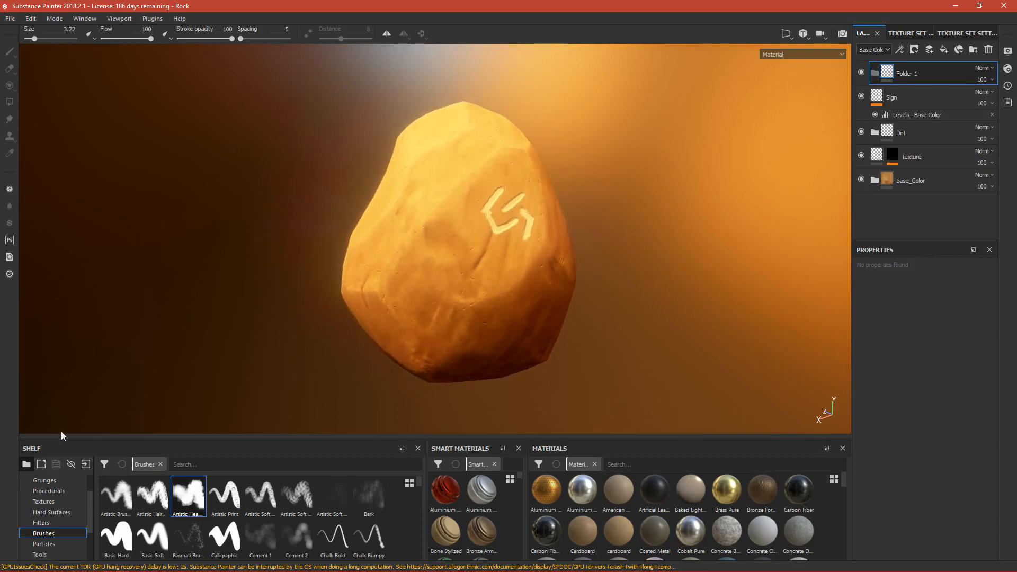
{"action": "left_click_drag", "start_coordinate": [441, 214], "coordinate": [528, 298]}
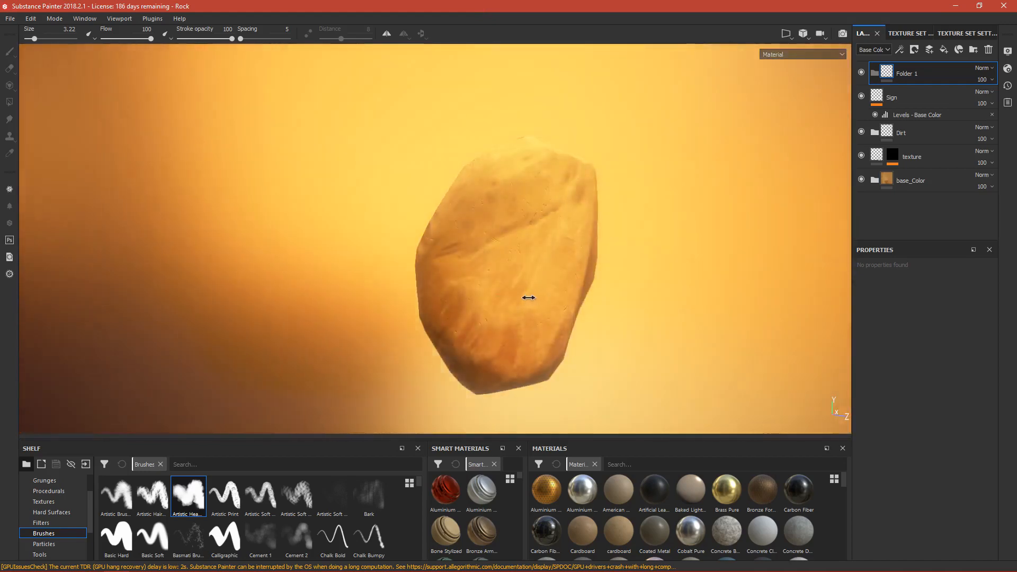